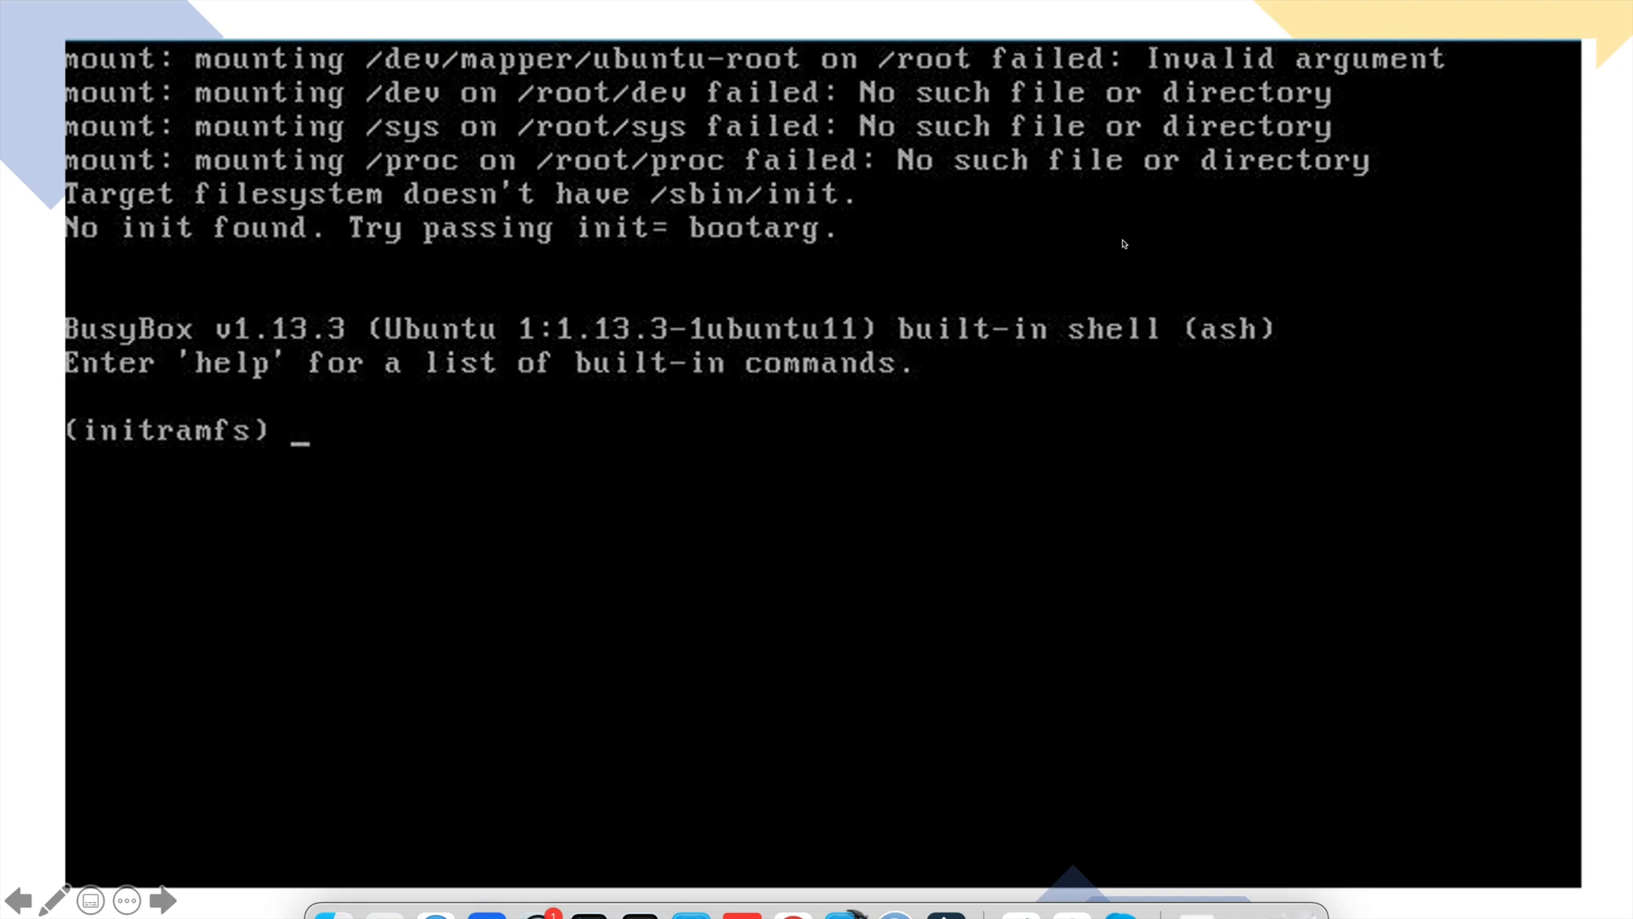
{"action": "mouse_move", "coordinate": [512, 610]}
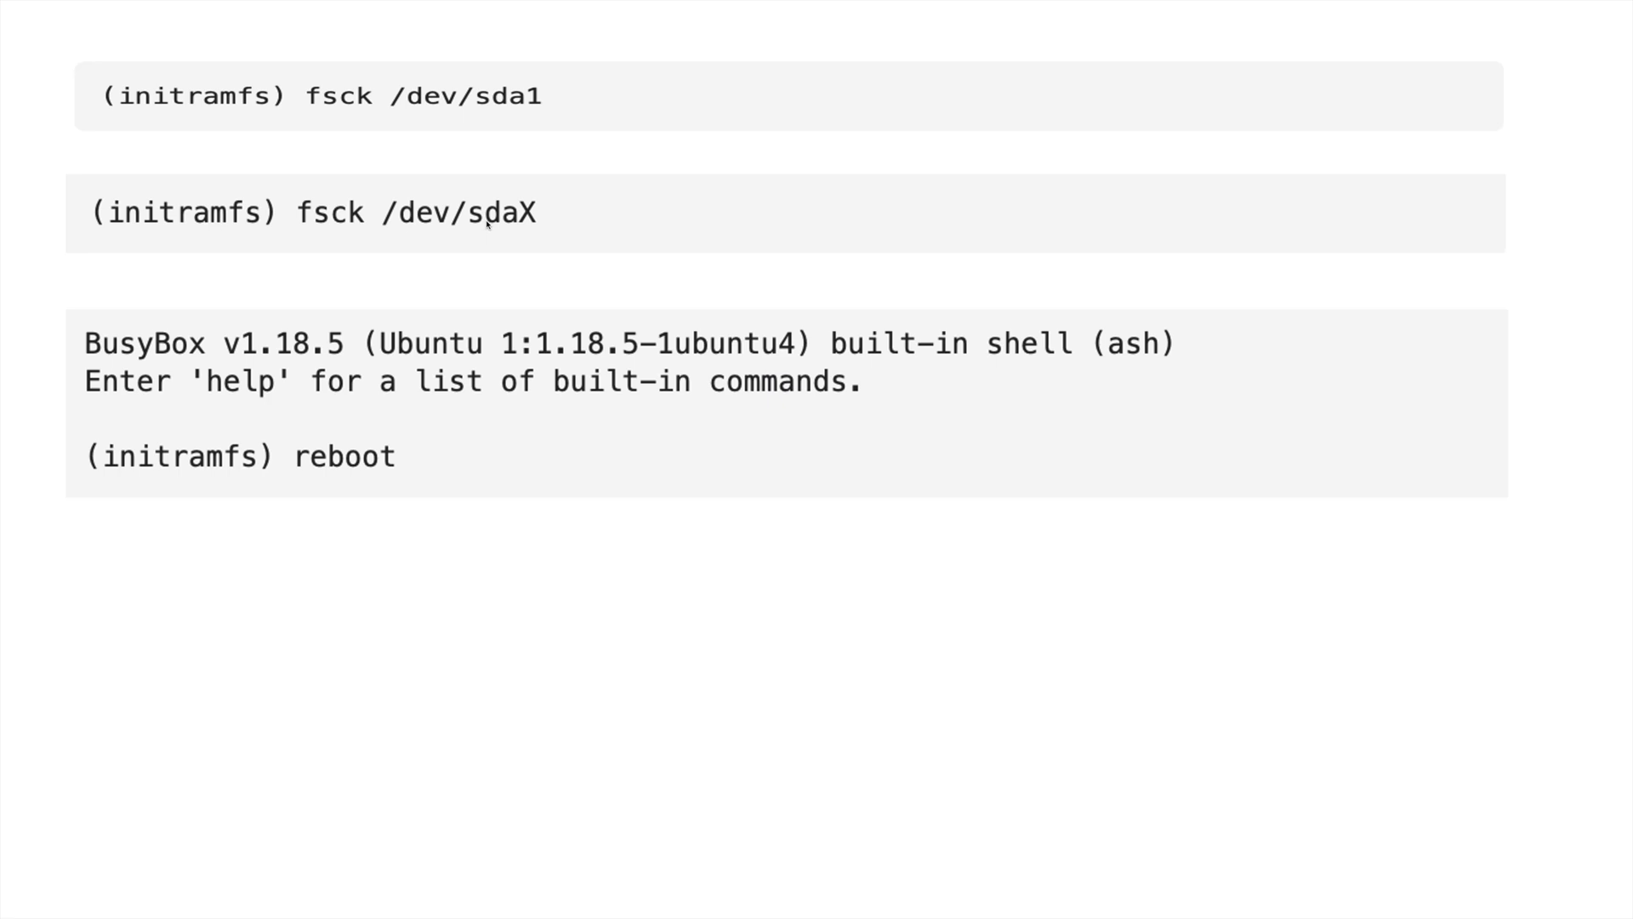
{"action": "mouse_move", "coordinate": [372, 321]}
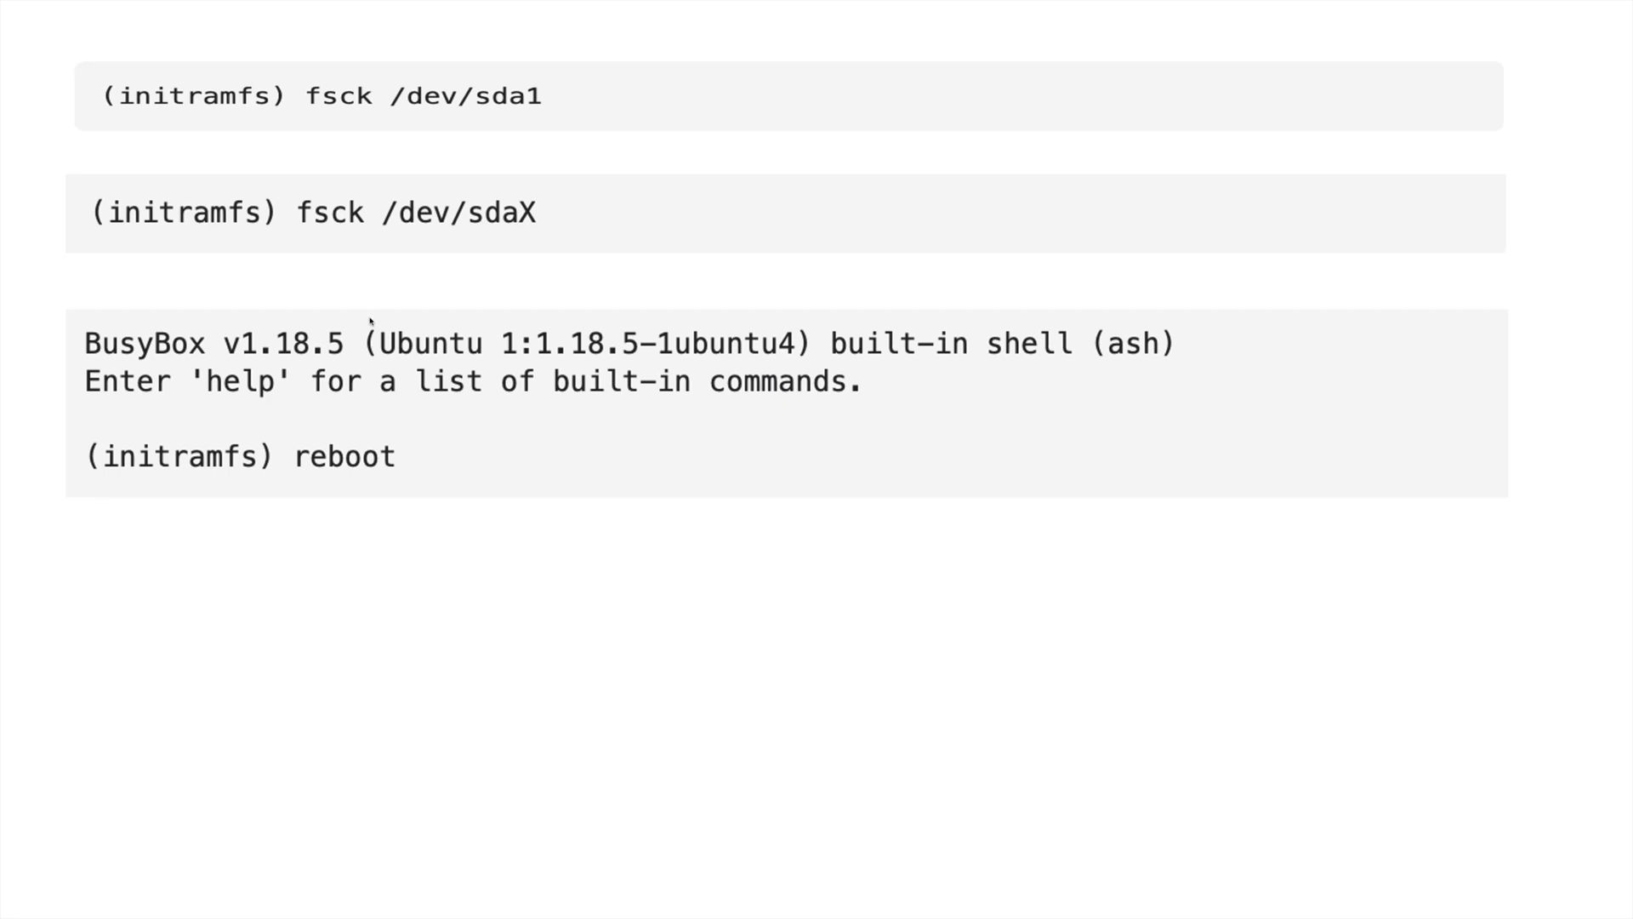